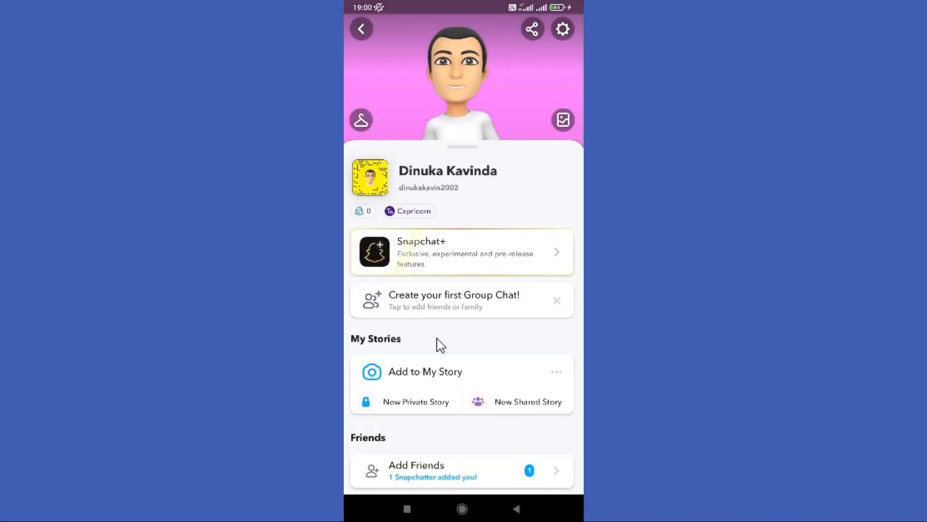
Step: From my profile, open My Friends and go to the friend listed under N
scroll("down", 3)
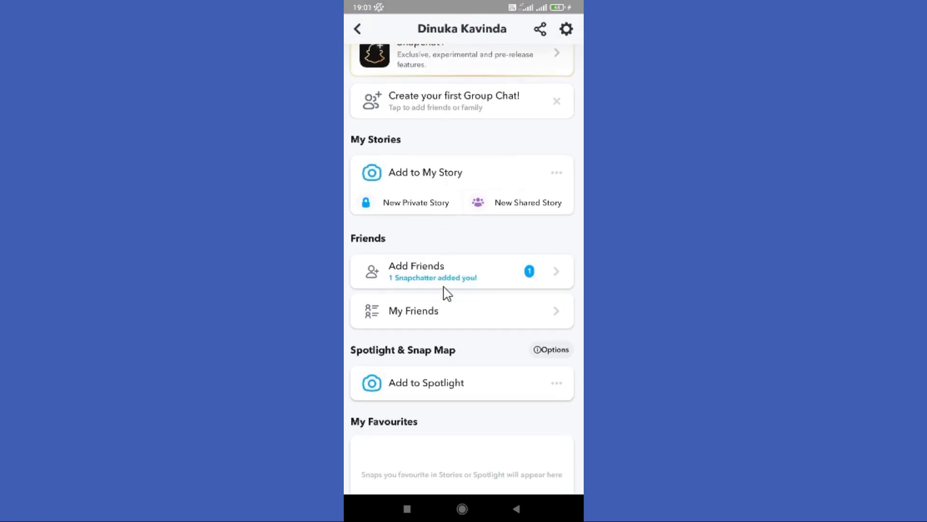
mouse_move(391, 311)
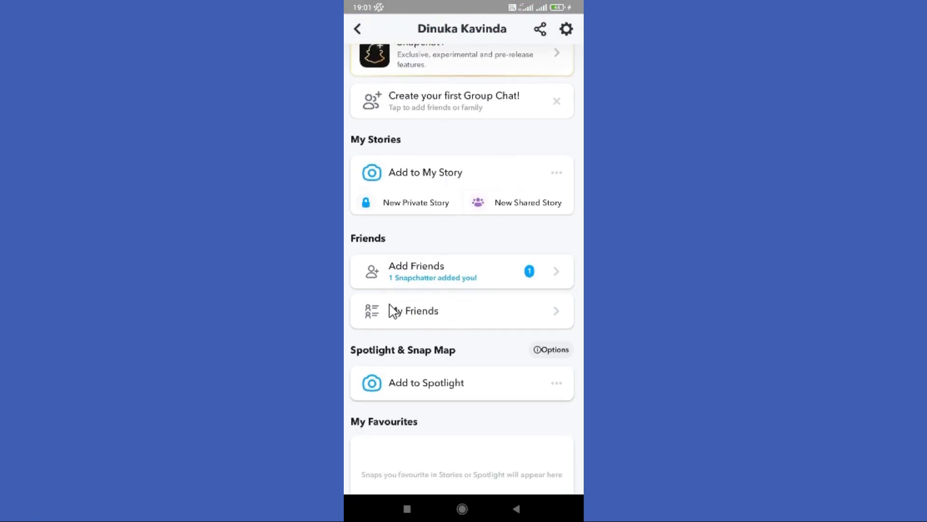
left_click(461, 310)
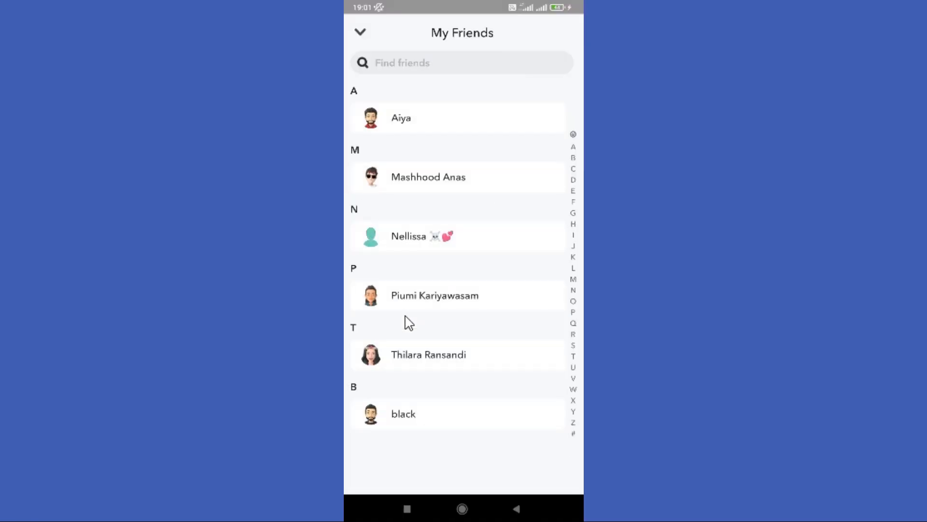
mouse_move(420, 238)
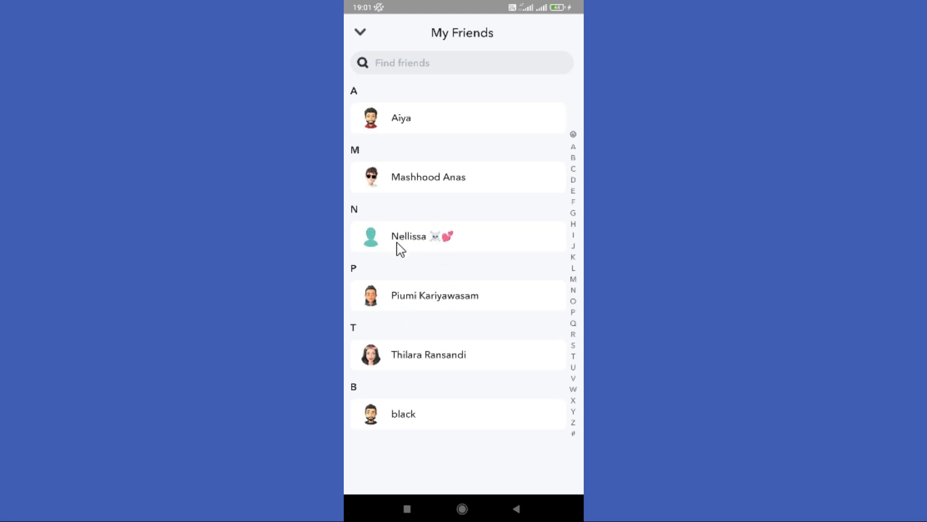
left_click(422, 236)
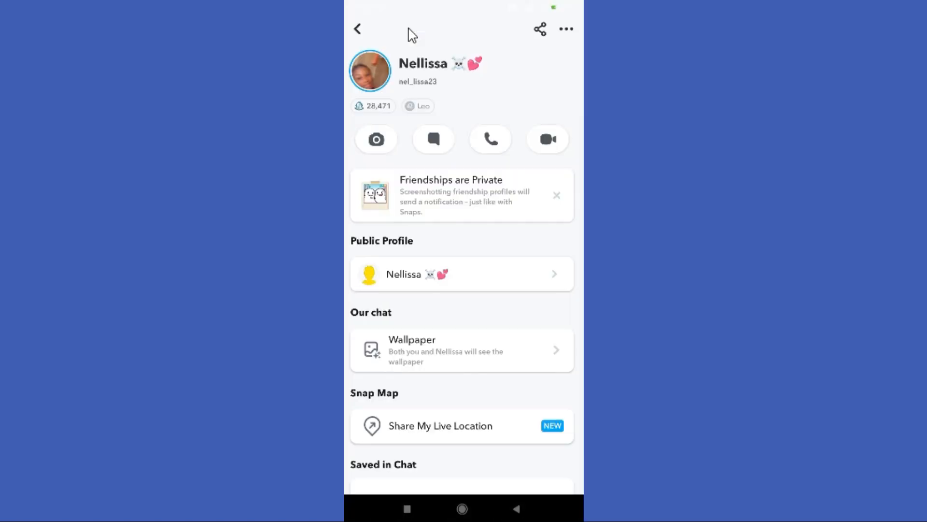
mouse_move(565, 29)
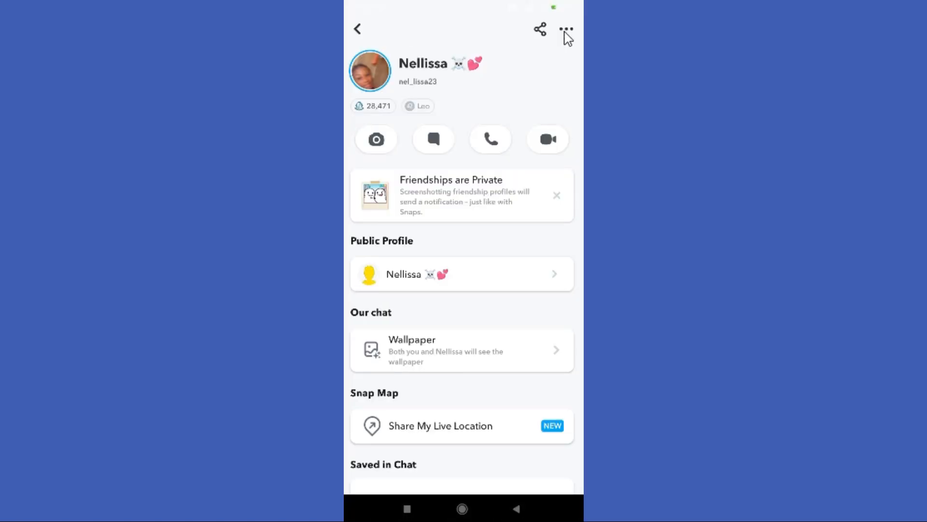
left_click(565, 29)
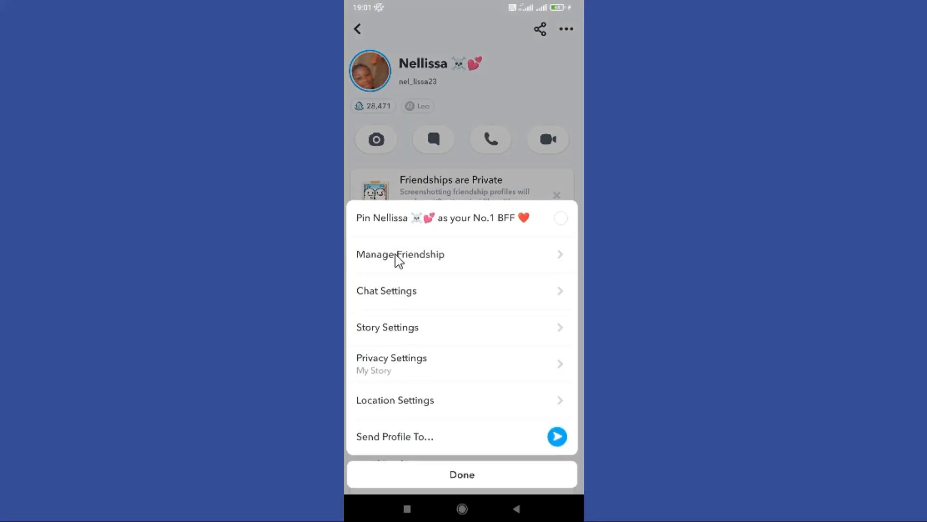
left_click(401, 254)
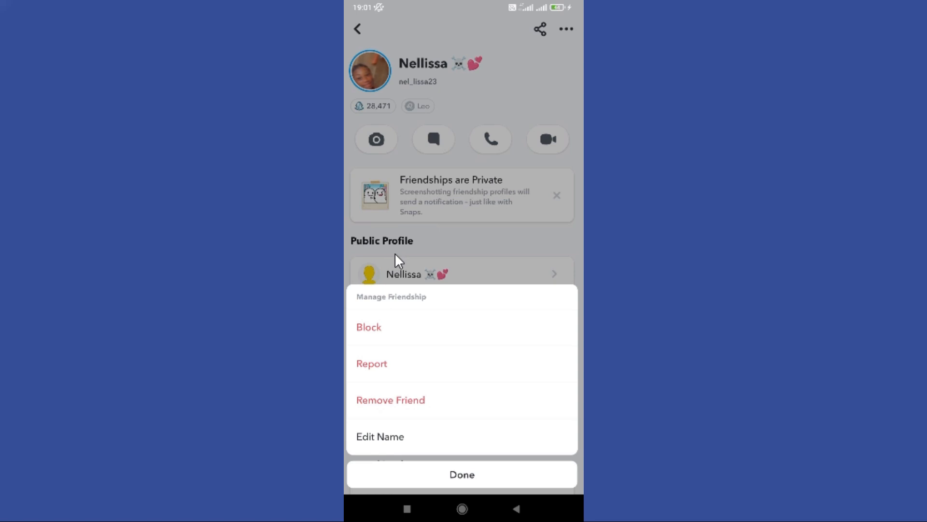
mouse_move(435, 382)
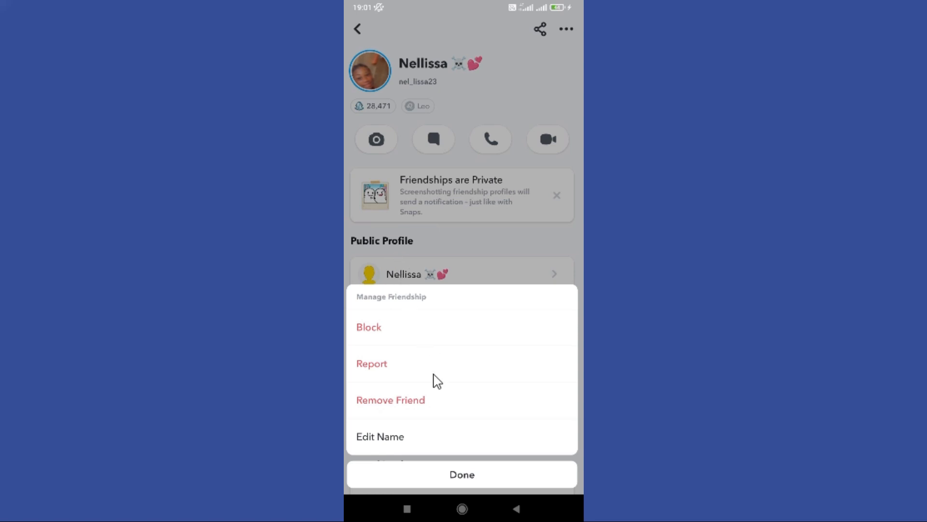
mouse_move(420, 416)
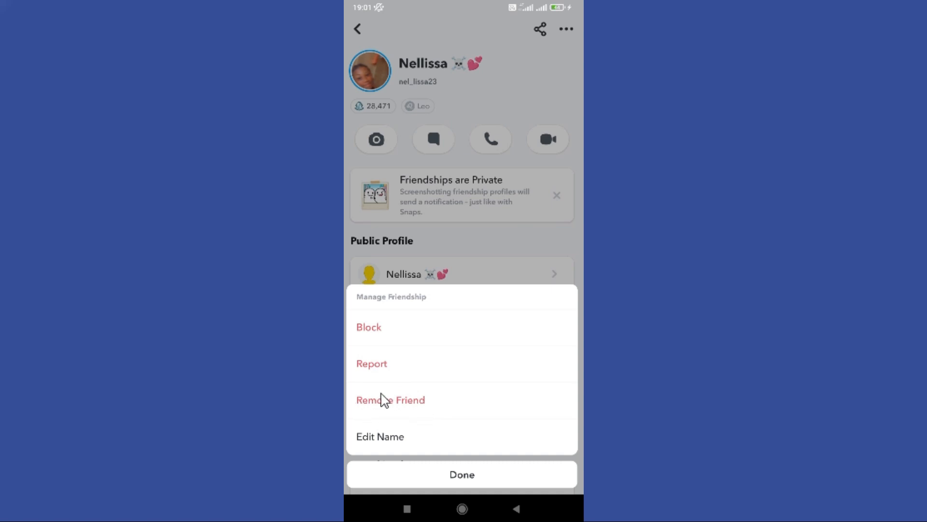
mouse_move(449, 473)
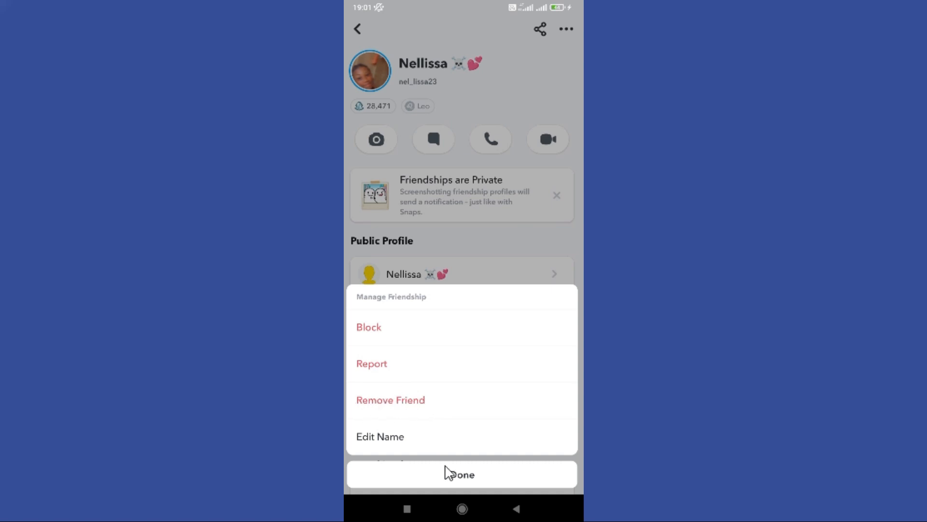
left_click(462, 474)
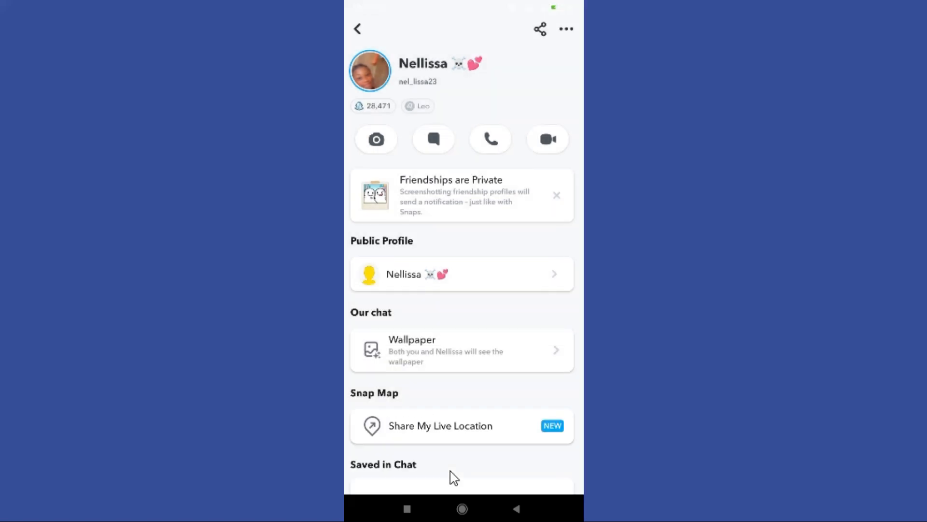